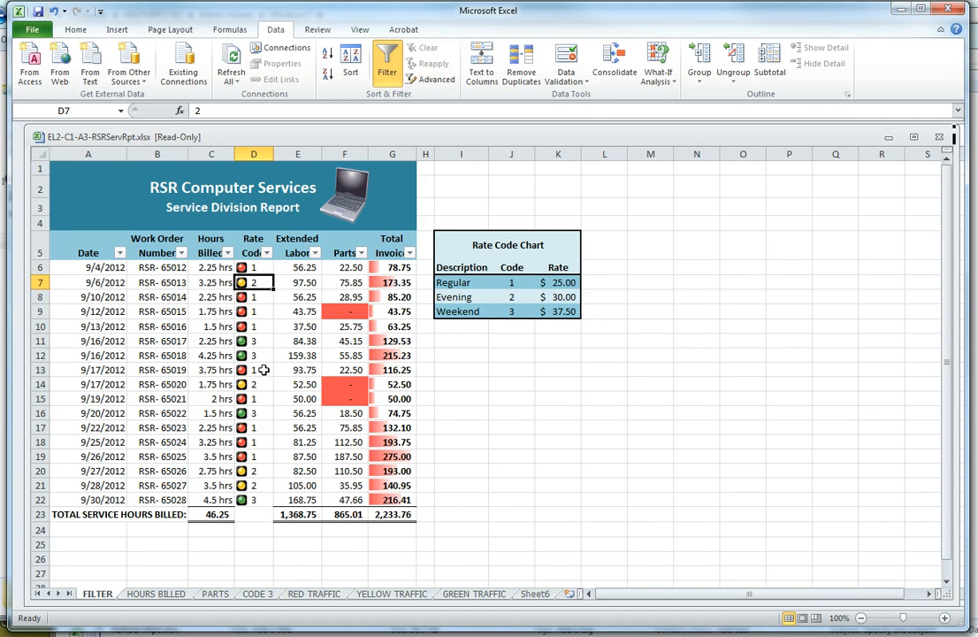
# Step: Open Custom Sort from a Rate Code cell's right-click Sort menu
pyautogui.rightClick(254, 340)
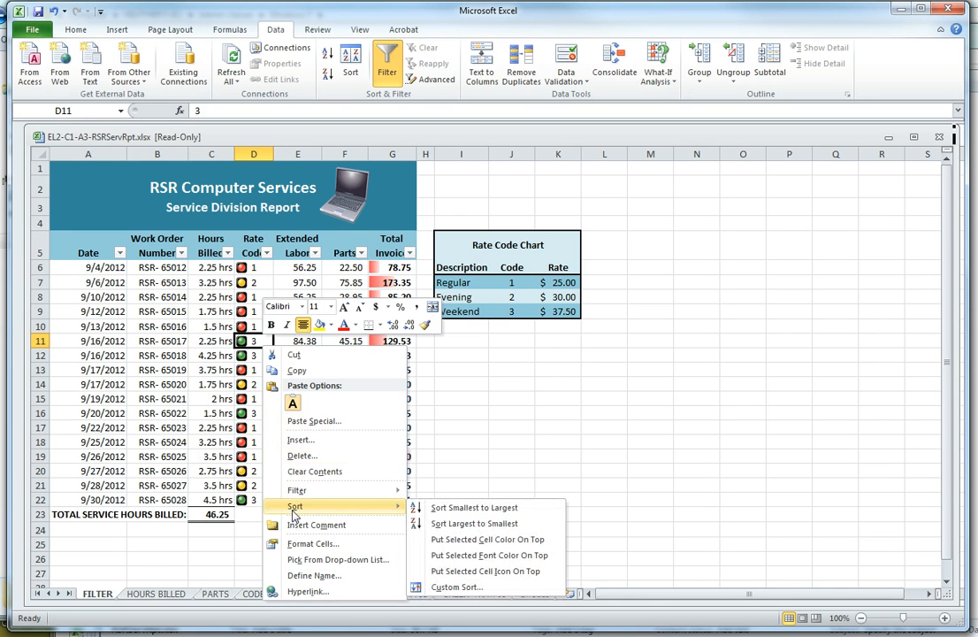
pyautogui.click(456, 586)
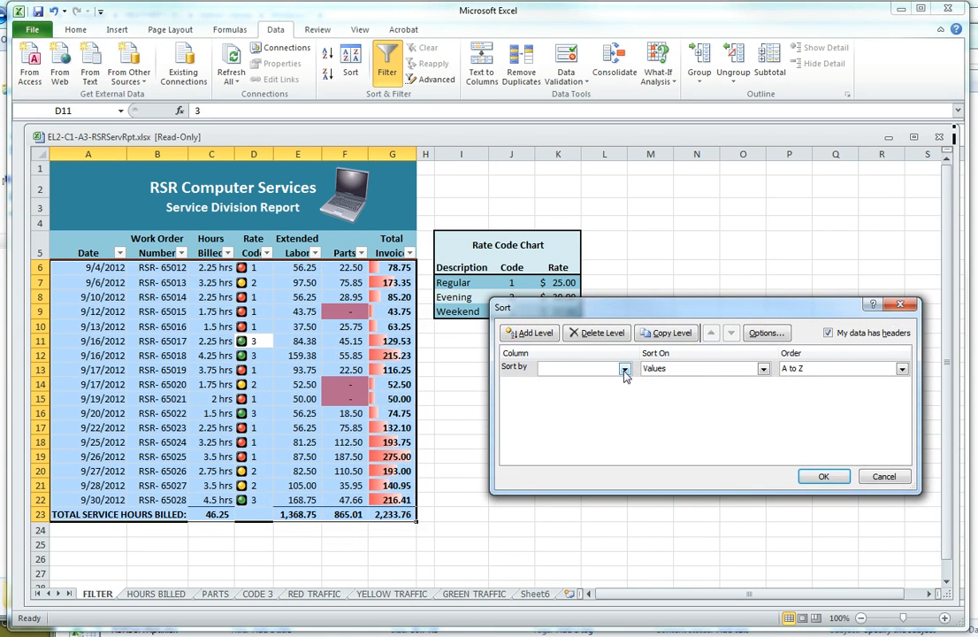
# Step: Sort by Rate Code on Cell Icon with the red traffic light on top
pyautogui.click(625, 369)
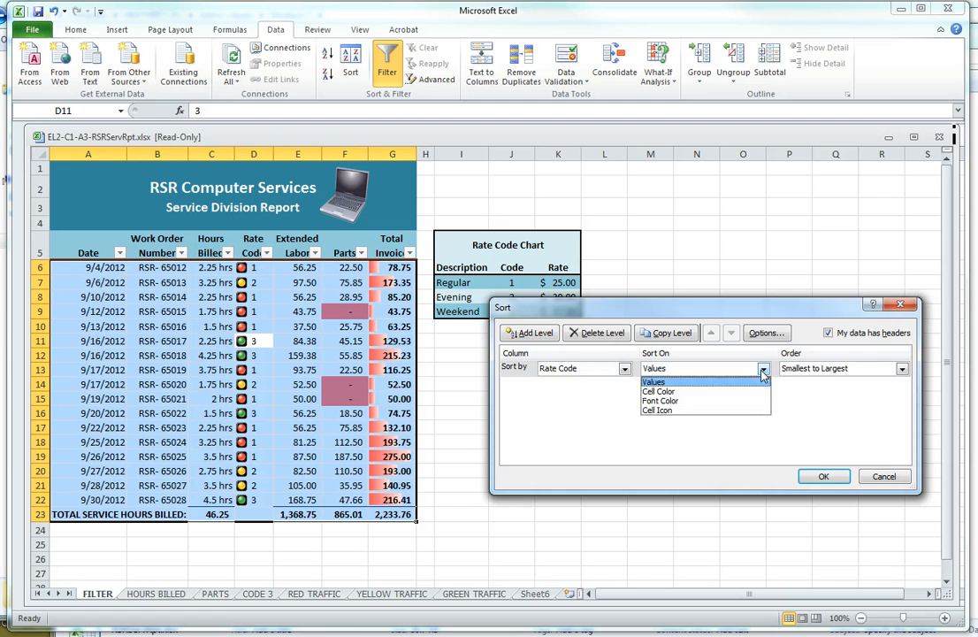
pyautogui.click(659, 410)
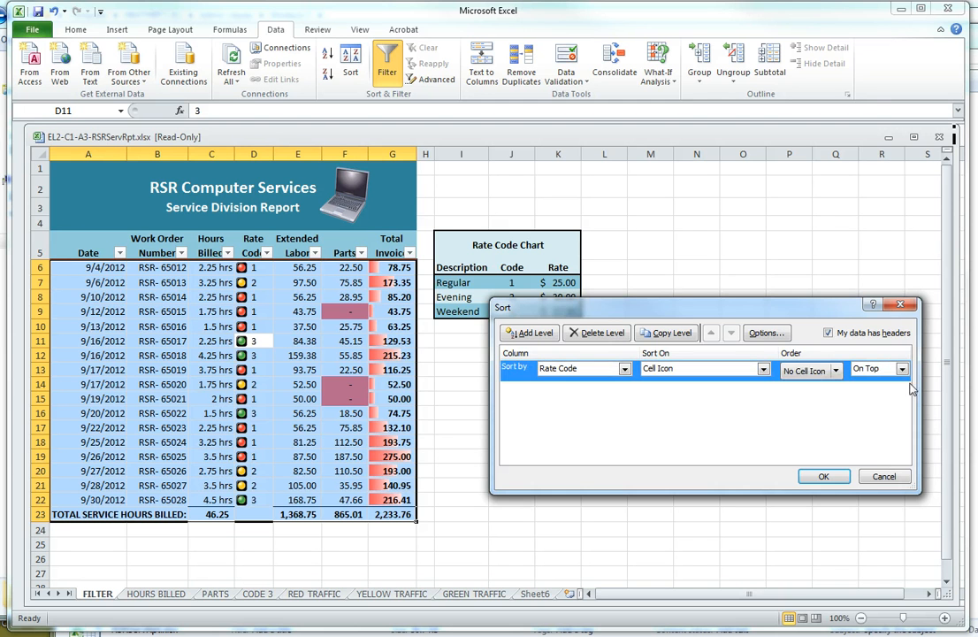
pyautogui.click(809, 370)
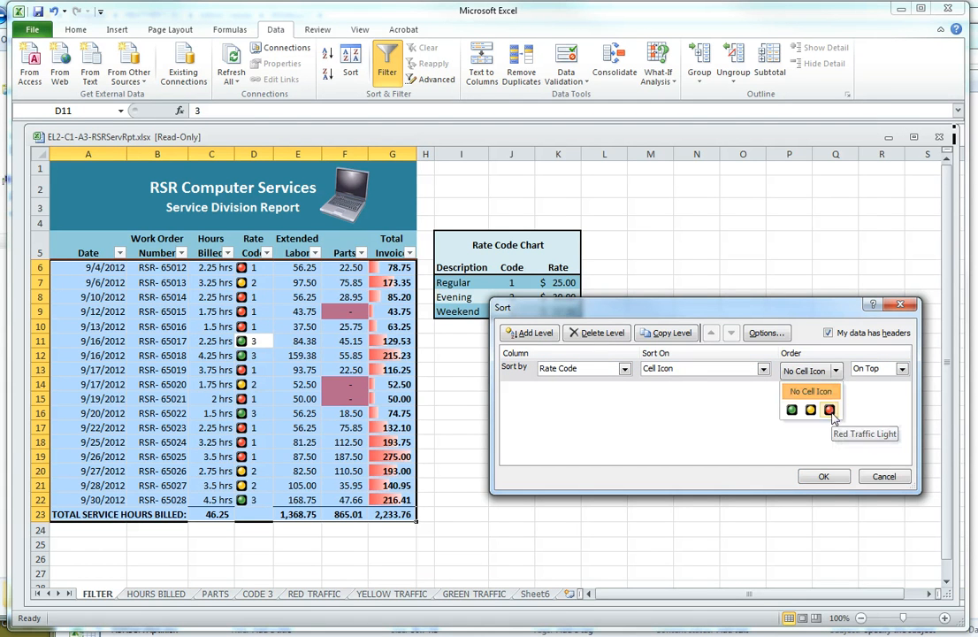
pyautogui.click(829, 410)
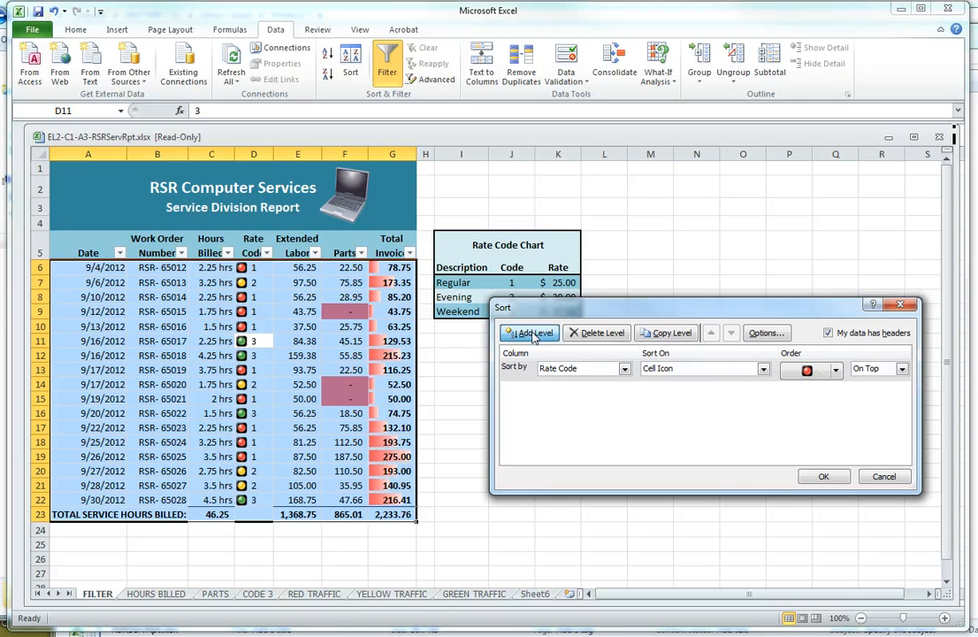
# Step: Add a Rate Code cell-icon level with the yellow traffic light on top
pyautogui.click(528, 332)
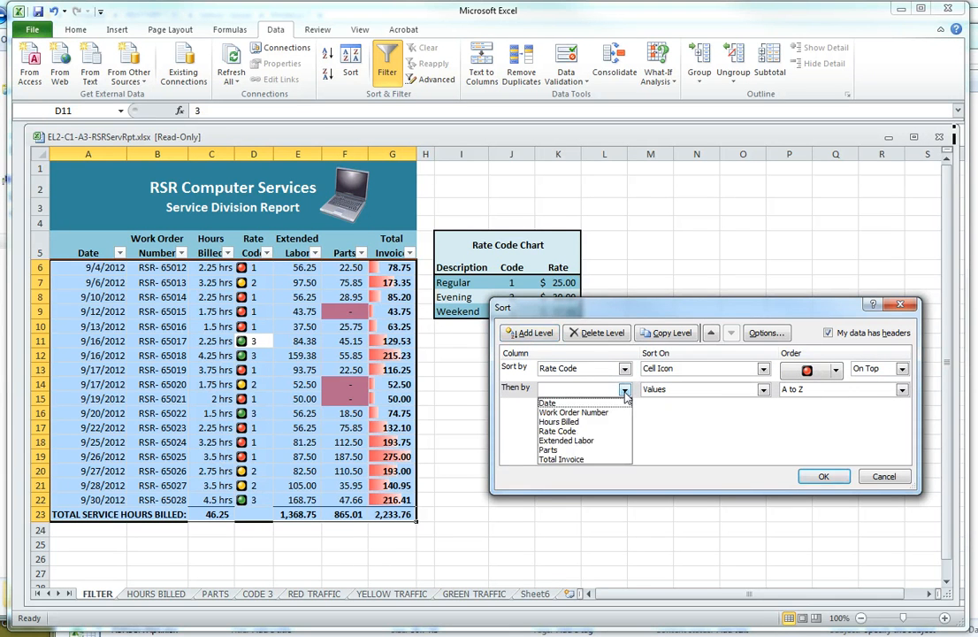
pyautogui.click(558, 430)
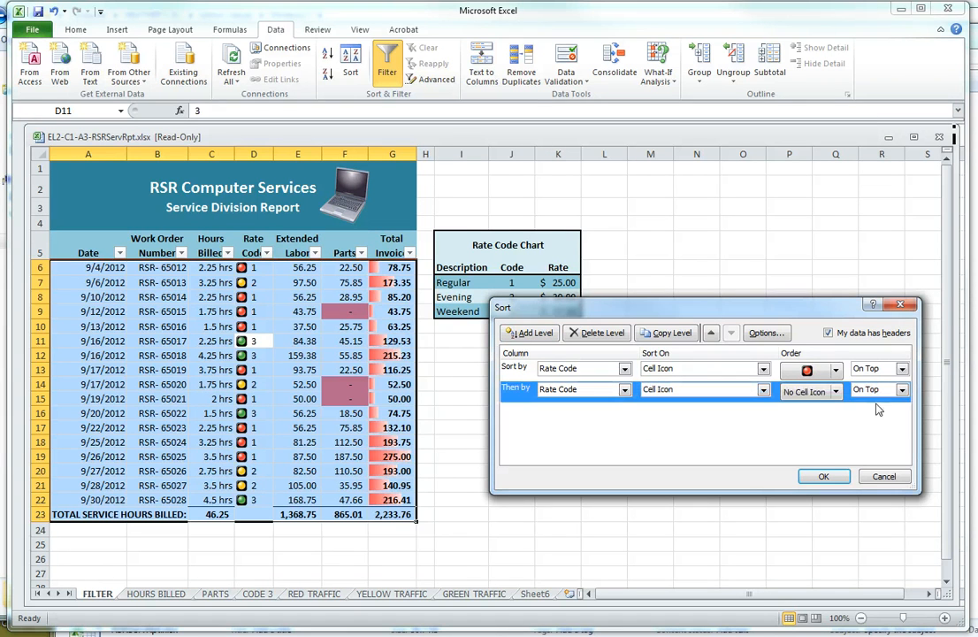
pyautogui.moveTo(871, 412)
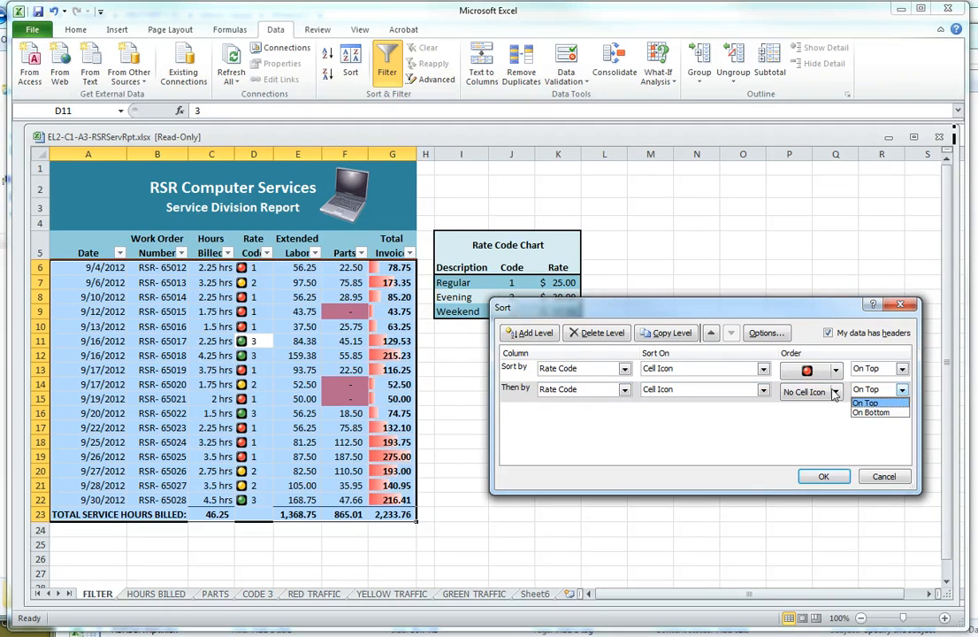
pyautogui.click(865, 403)
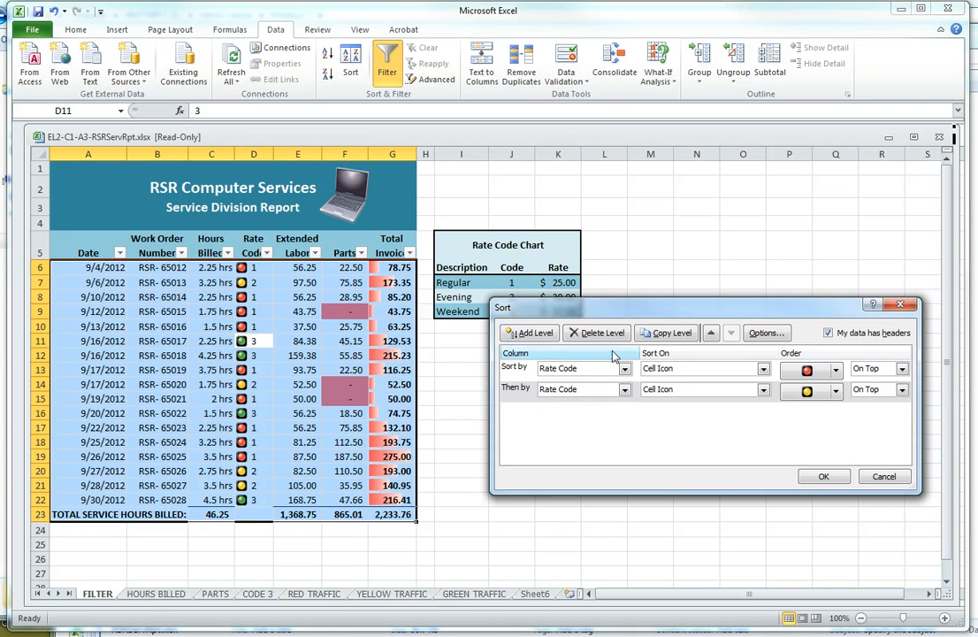
pyautogui.click(902, 389)
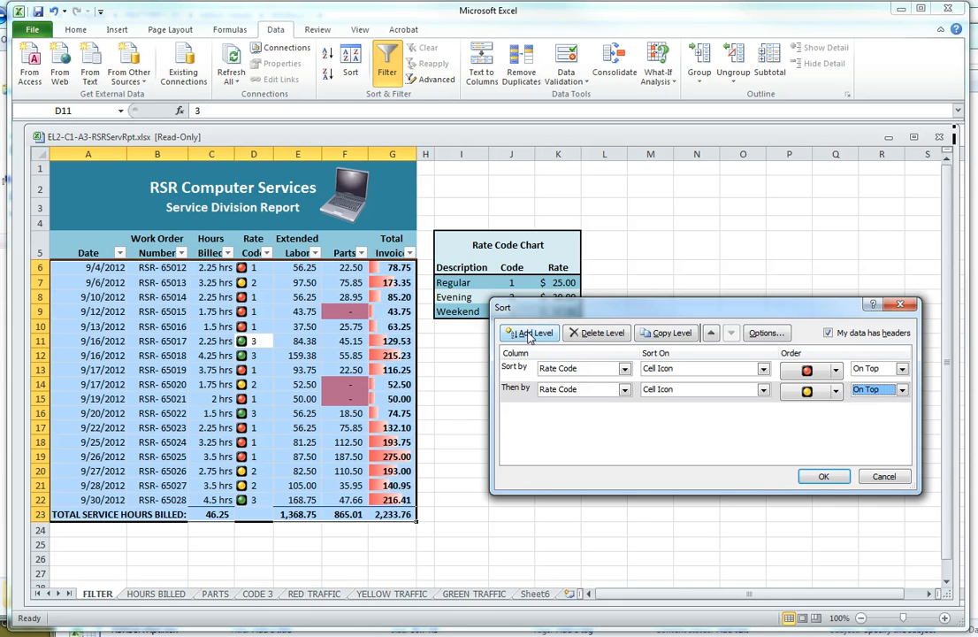
# Step: Add a third Rate Code cell-icon level with the green traffic light on top
pyautogui.click(529, 332)
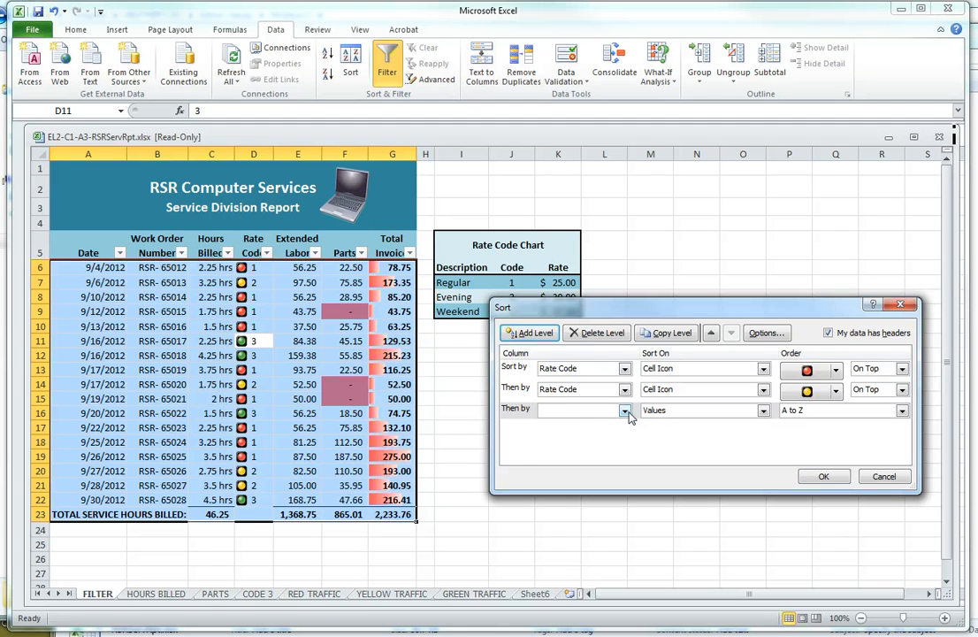
pyautogui.click(625, 409)
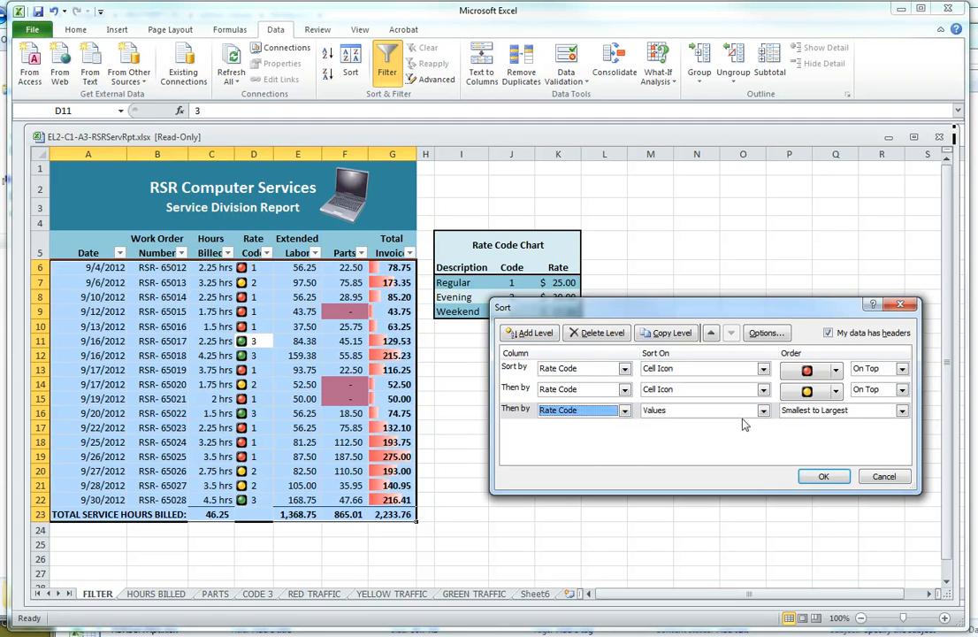
pyautogui.click(762, 409)
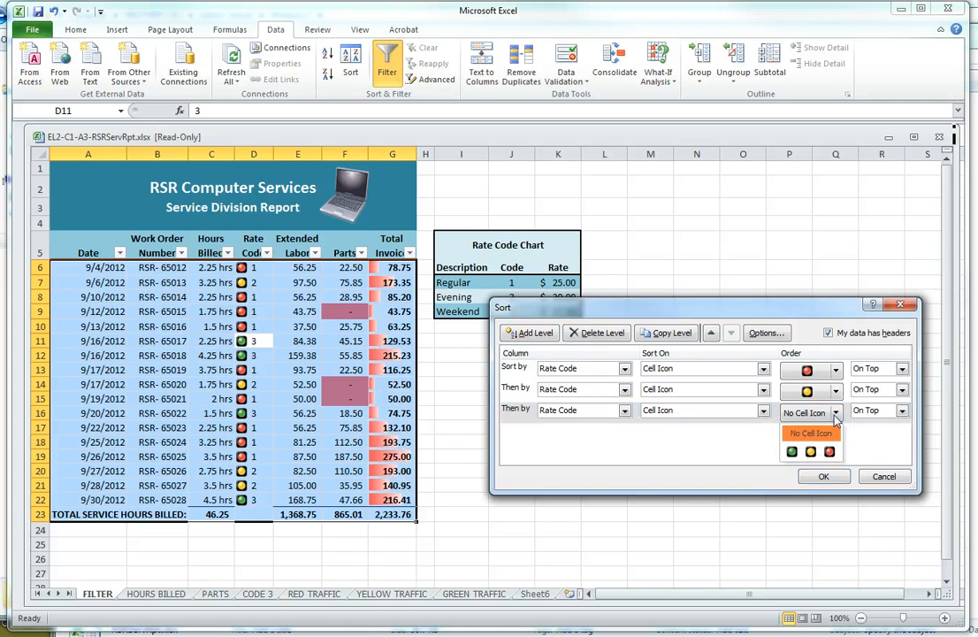
pyautogui.click(791, 452)
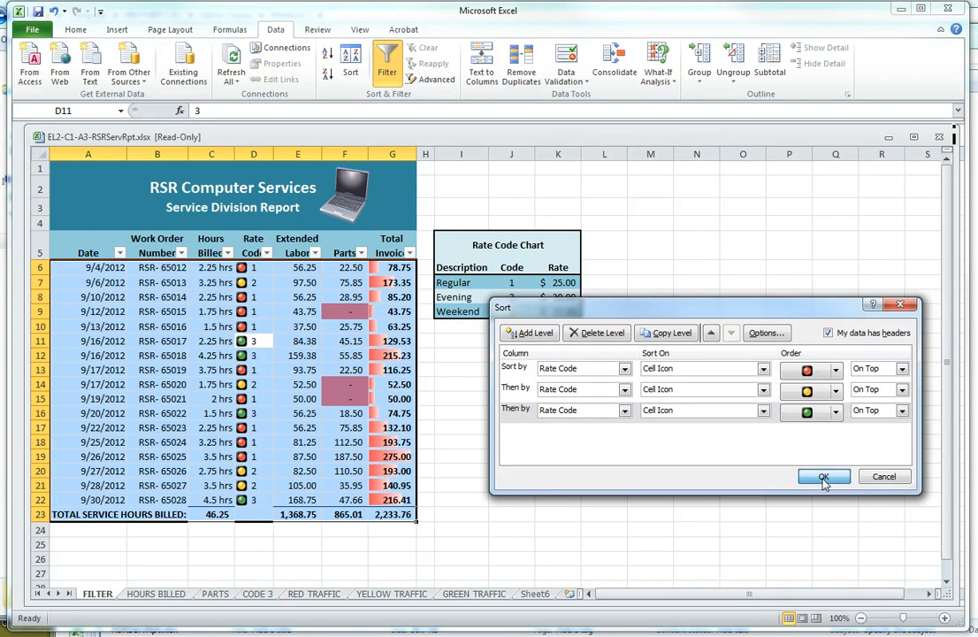
# Step: Confirm the Sort dialog to apply the red, yellow, green icon sort
pyautogui.click(823, 476)
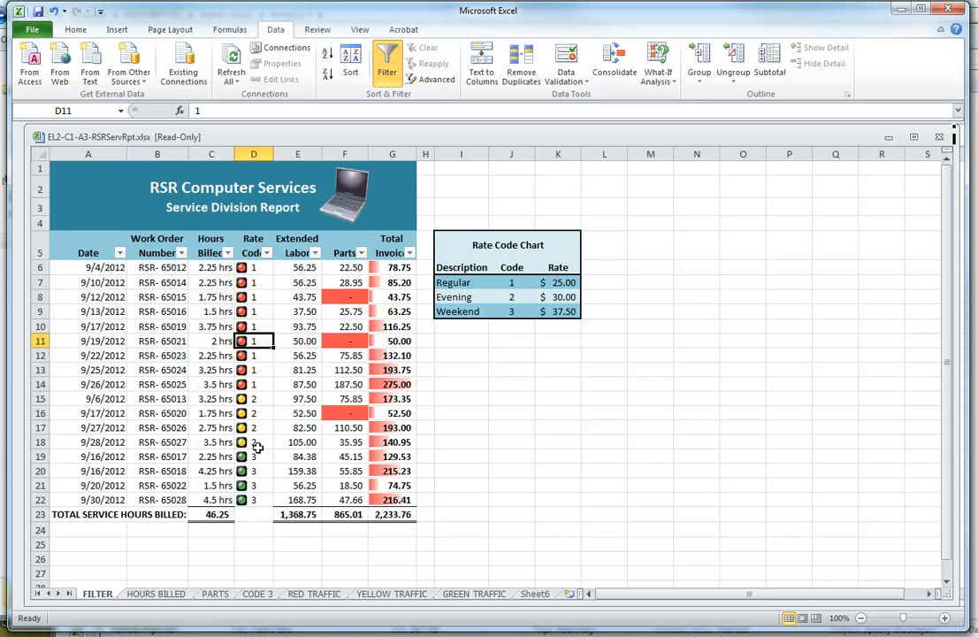
pyautogui.moveTo(73, 263)
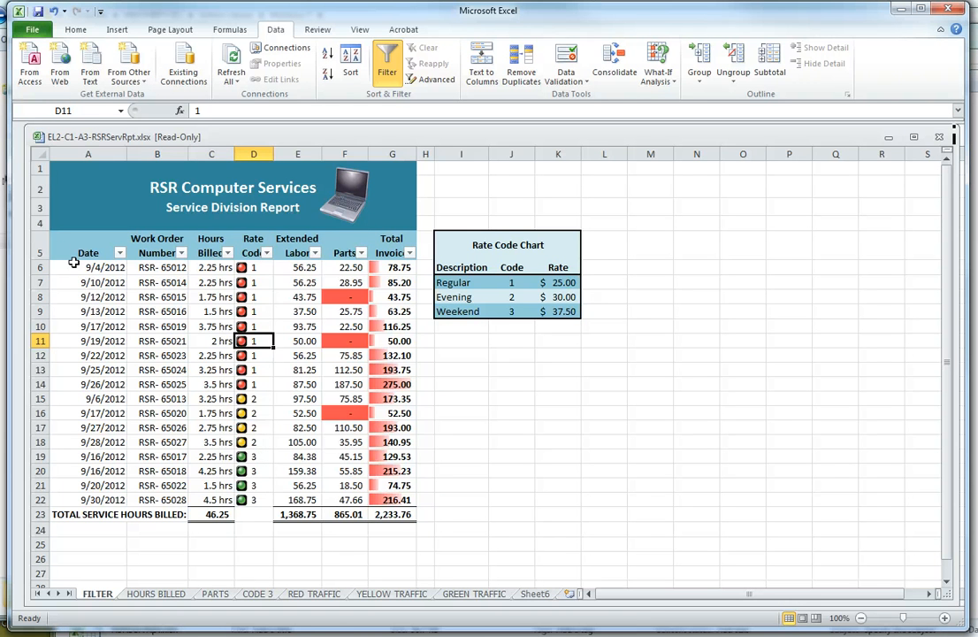
# Step: Select the report table from the Date header down and turn off Filter
pyautogui.moveTo(88, 267); pyautogui.dragTo(392, 514)
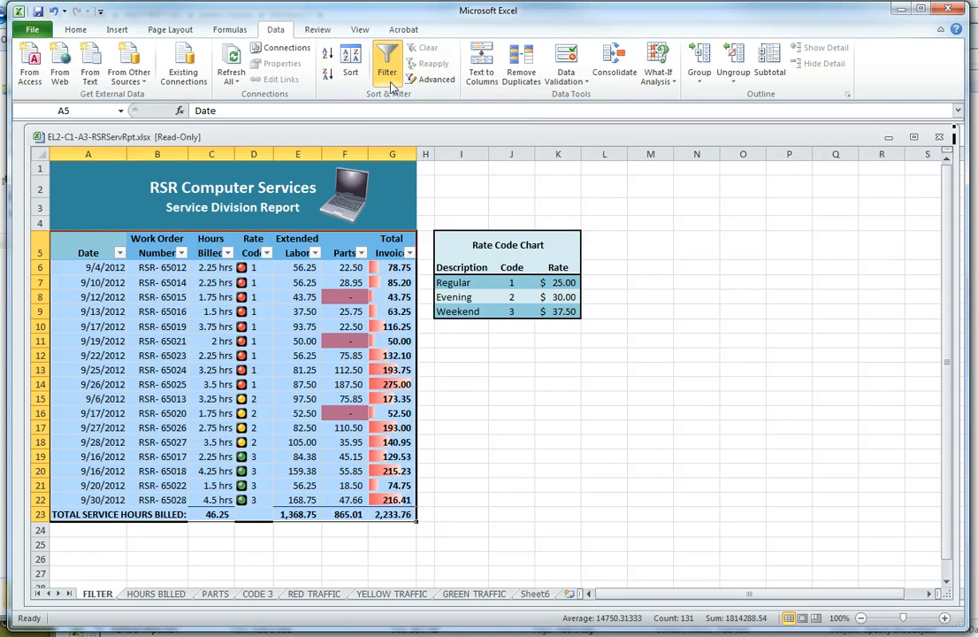
pyautogui.click(386, 62)
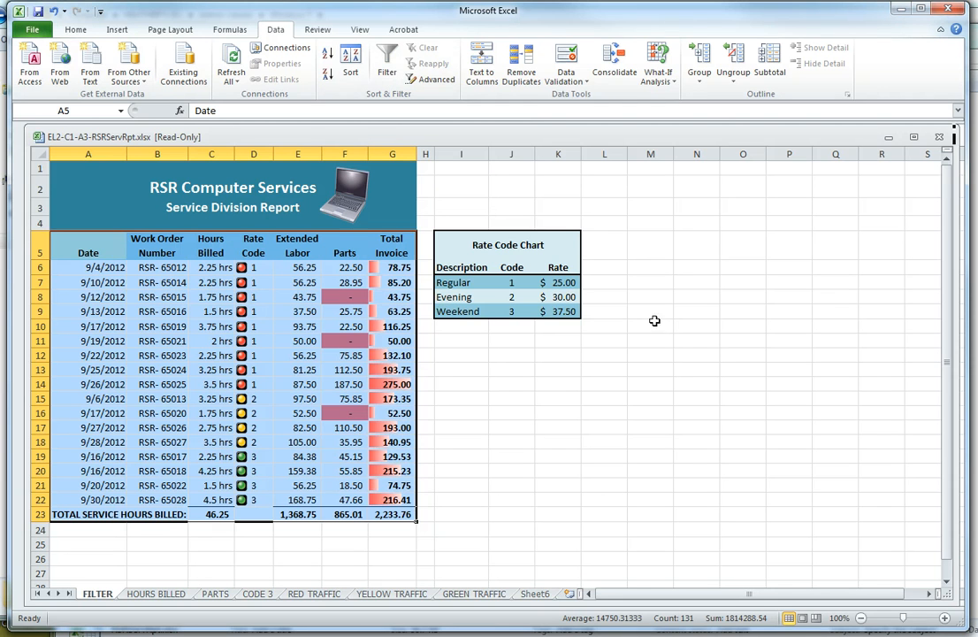
pyautogui.moveTo(658, 322)
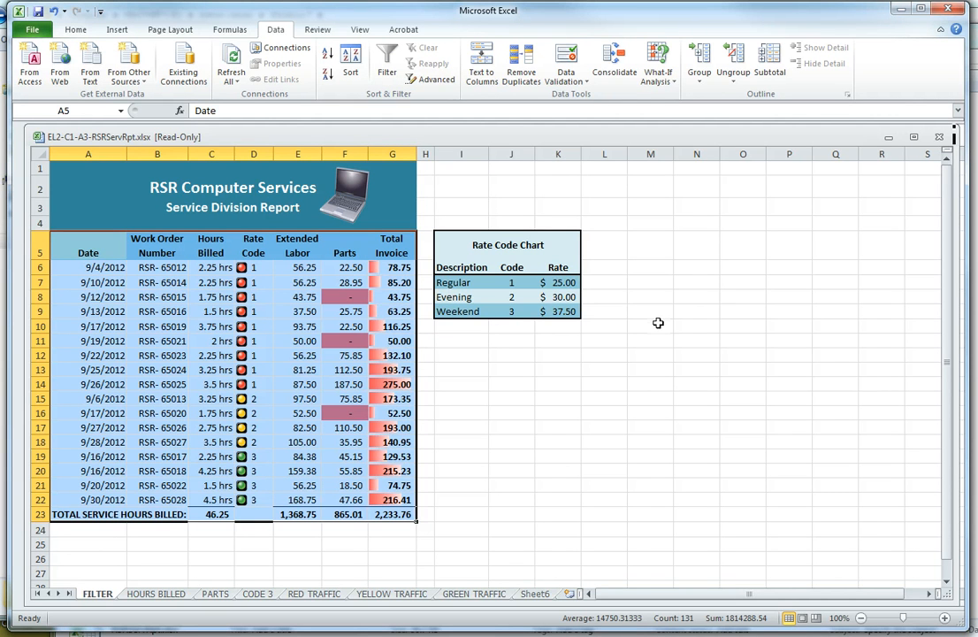